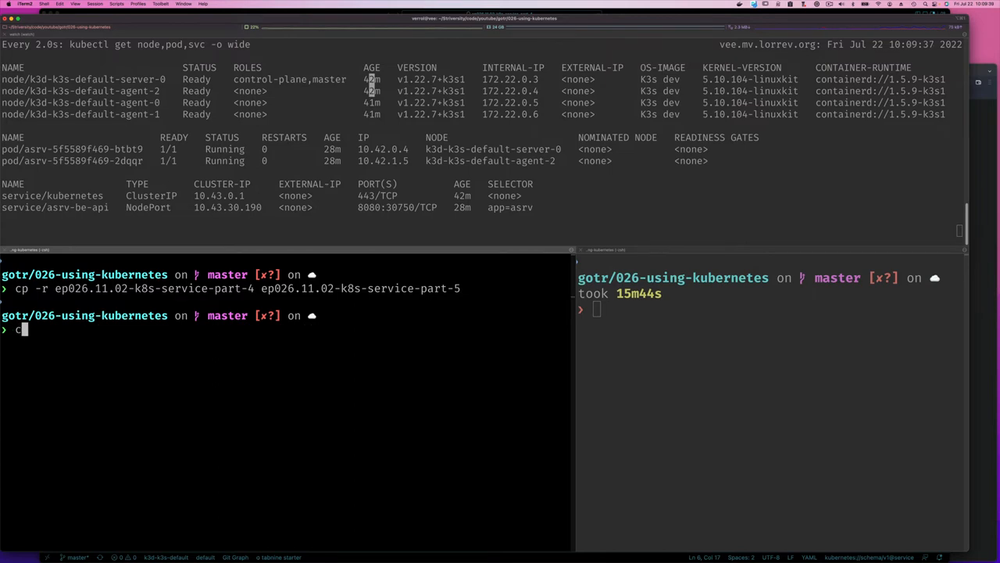
Step: Change into the ep026.11.02-k8s-service-part-5 folder and open it in VS Code
type("d part-5")
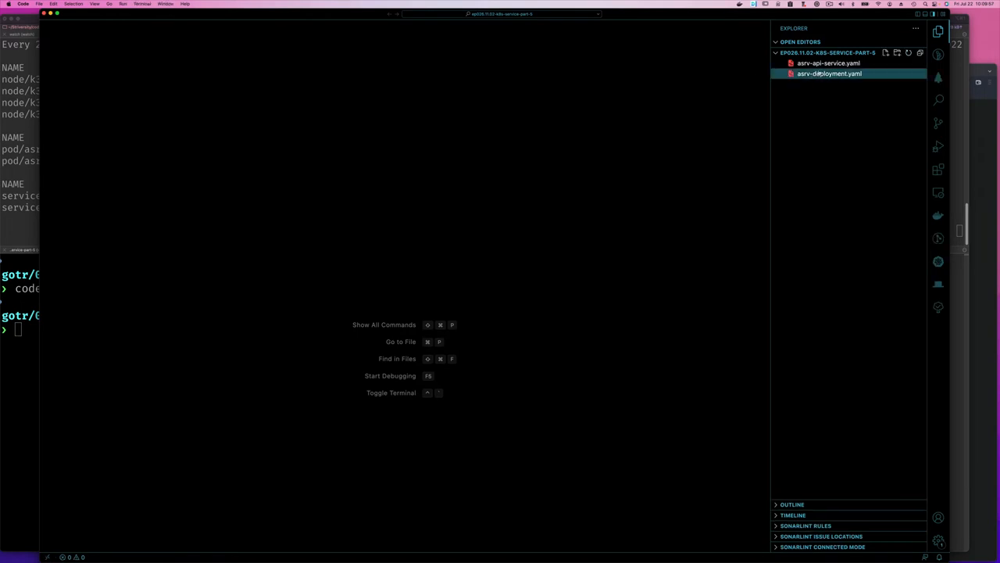
Step: Open asrv-api-service.yaml and select the ports section
left_click(828, 62)
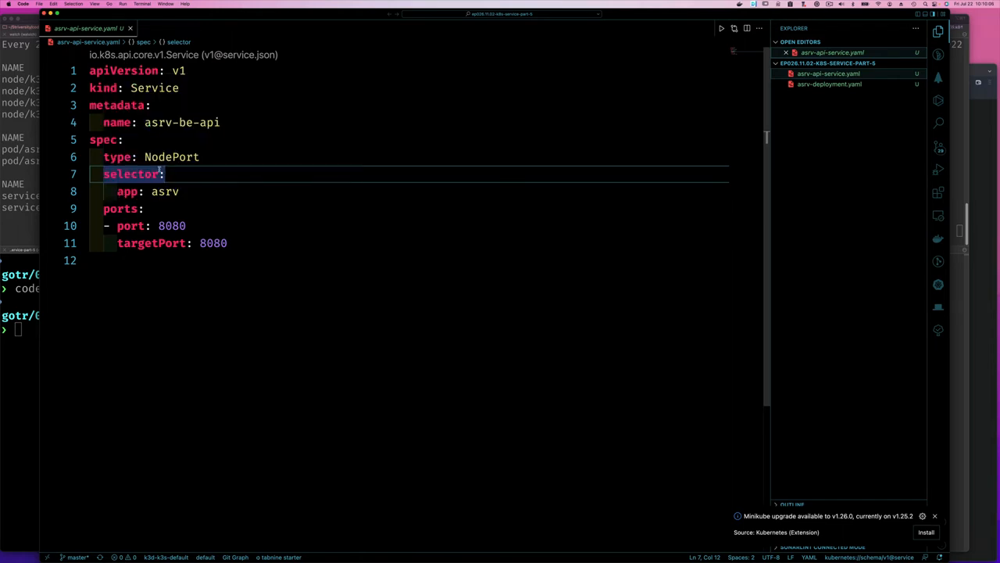
left_click(144, 208)
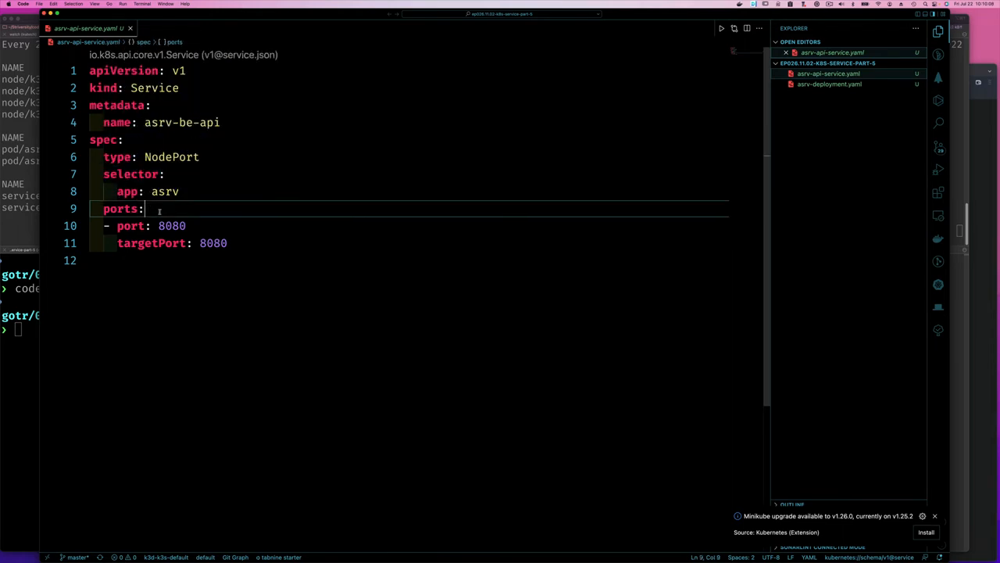
double_click(121, 209)
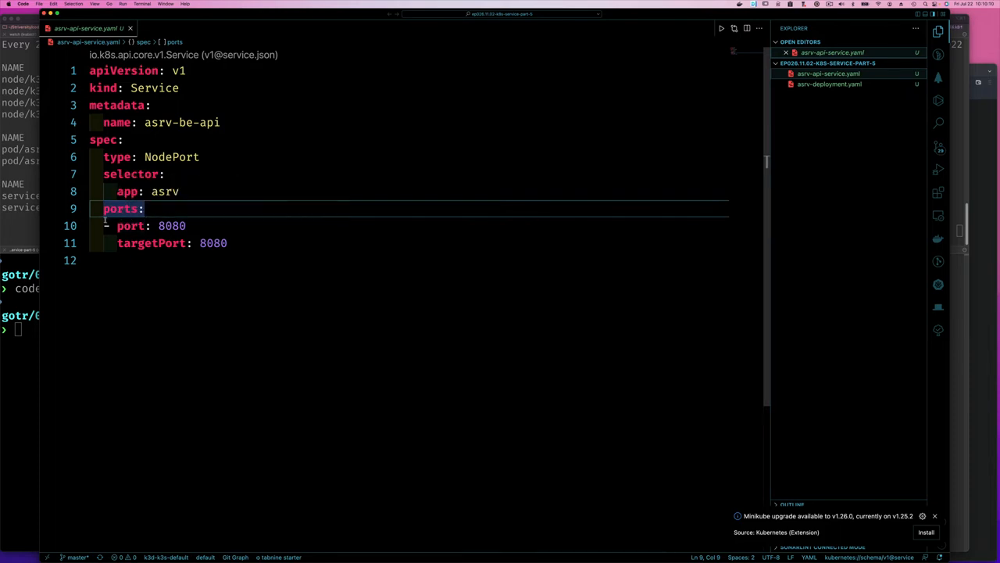
mouse_move(119, 208)
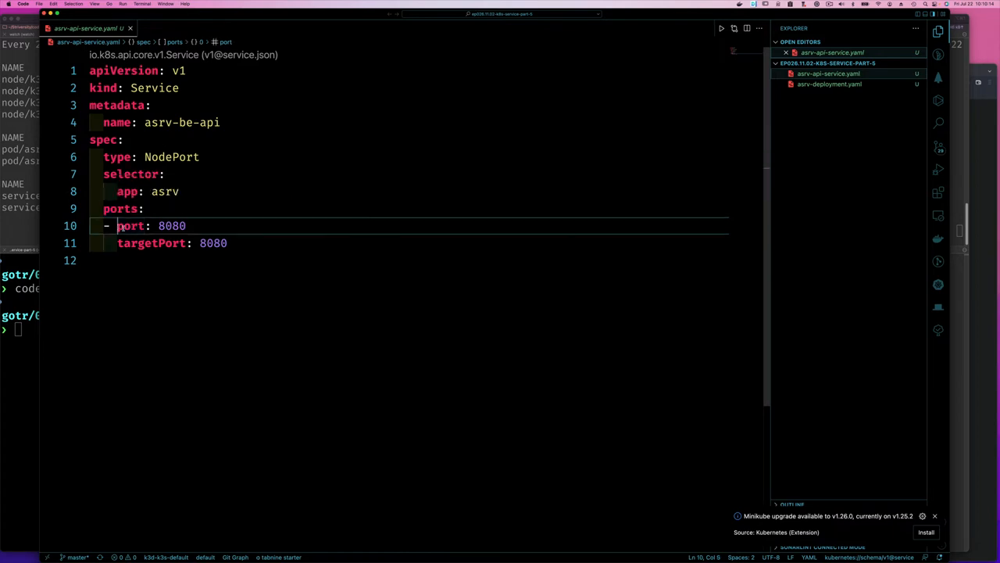
Step: Name the 8080 port srv-8080 and paste a duplicate port entry on its own line
type("name:")
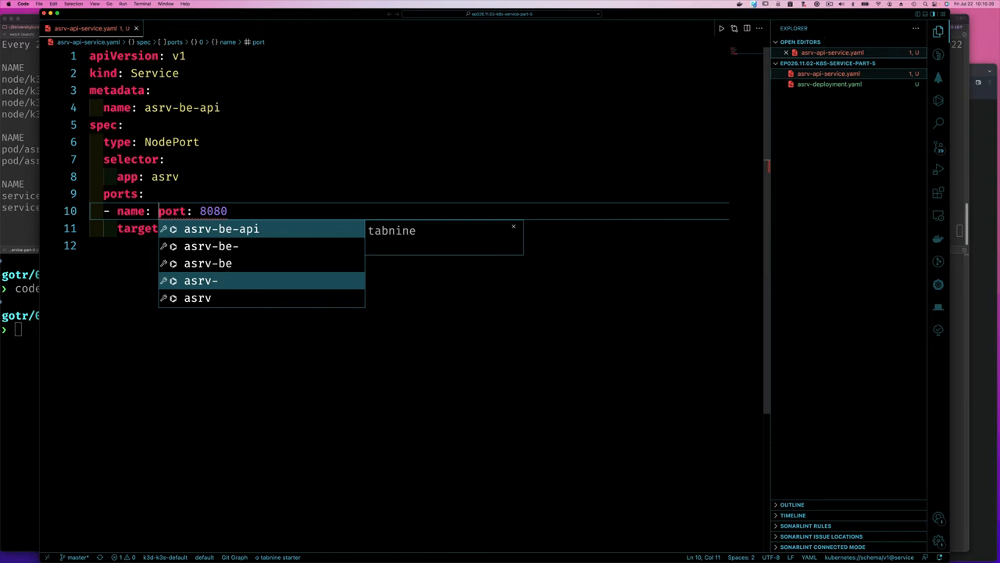
type("80")
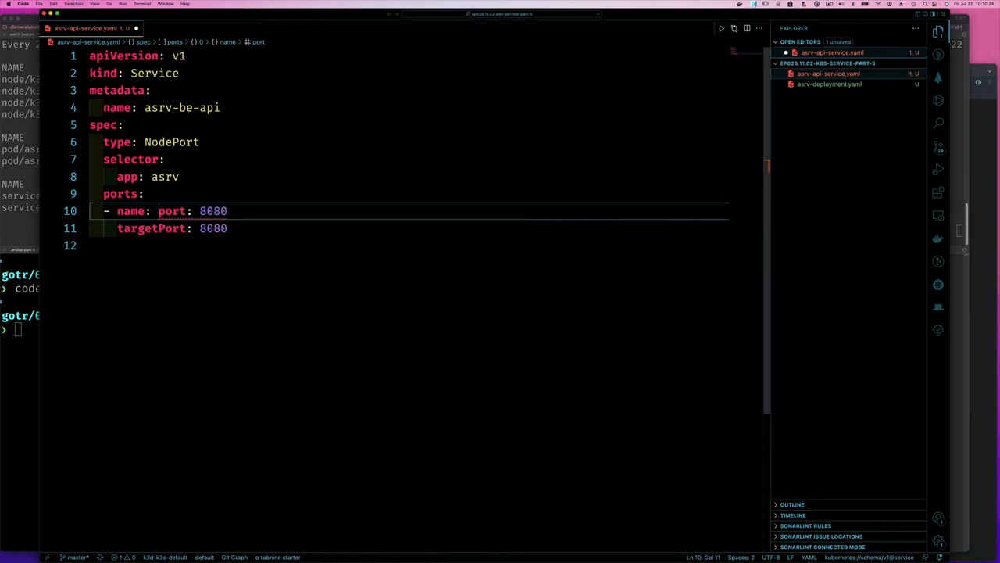
type("sr")
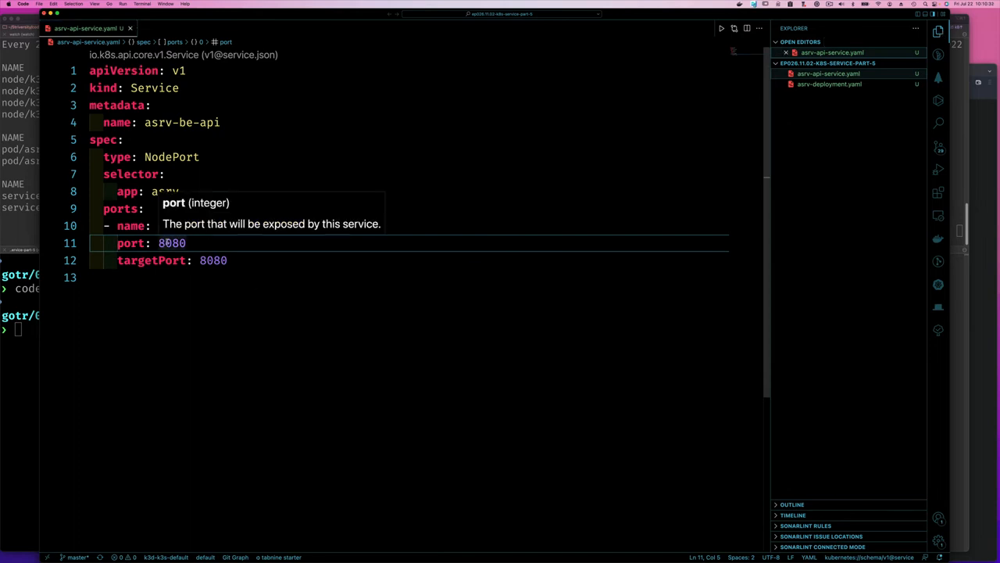
type("srv-8080")
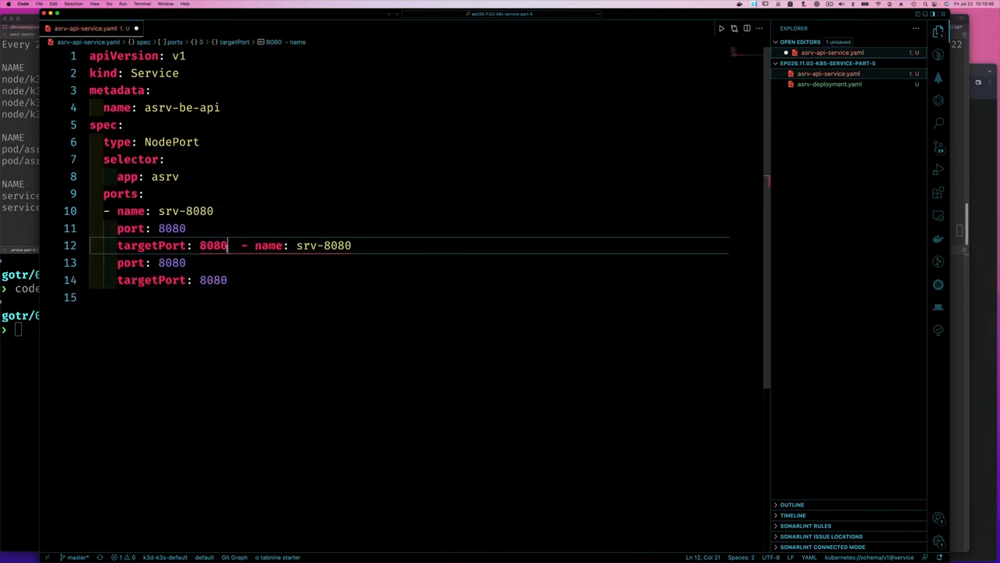
key("Enter")
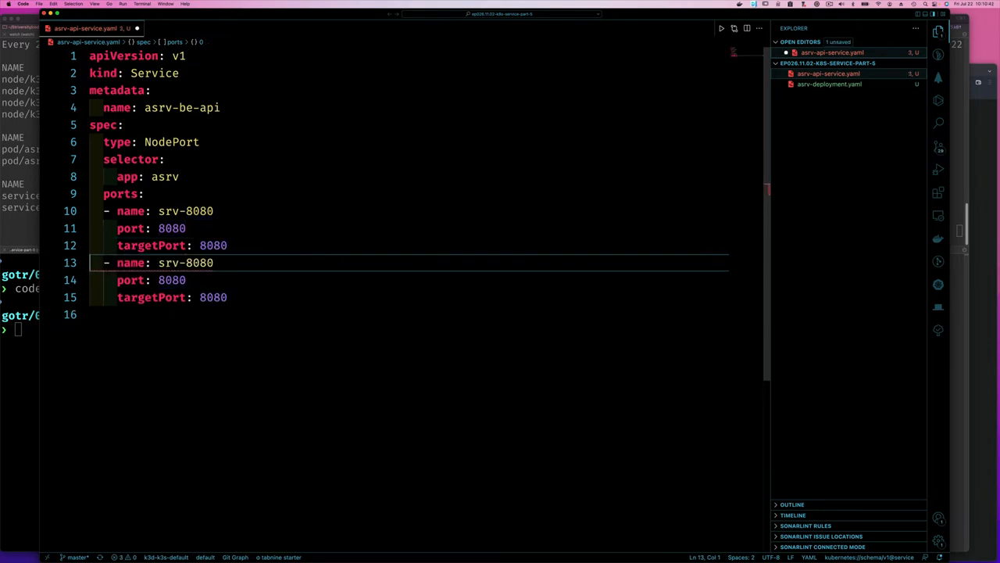
Step: Confirm asrv-deployment.yaml uses containerPort 8080, then return to the service manifest
left_click(829, 84)
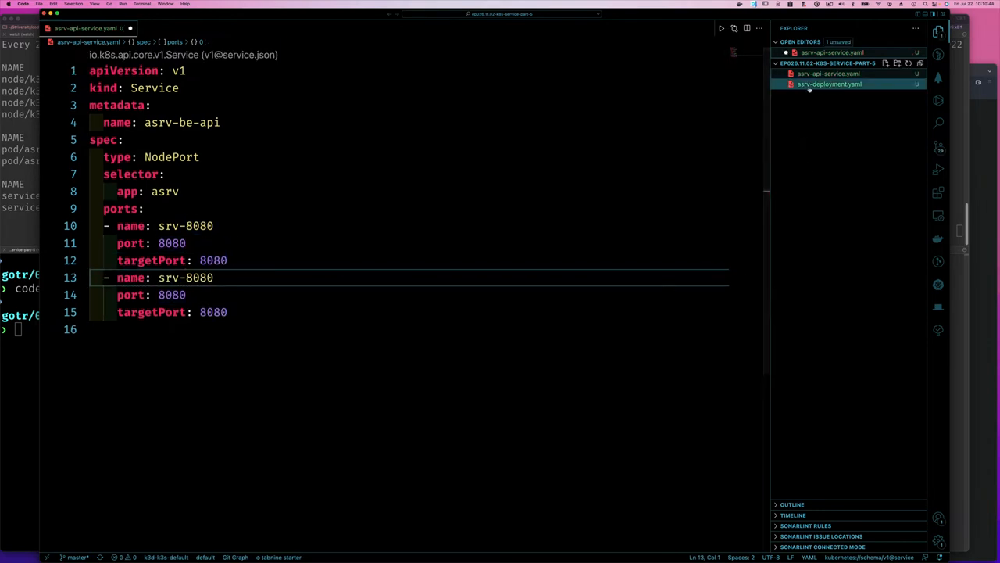
left_click(829, 95)
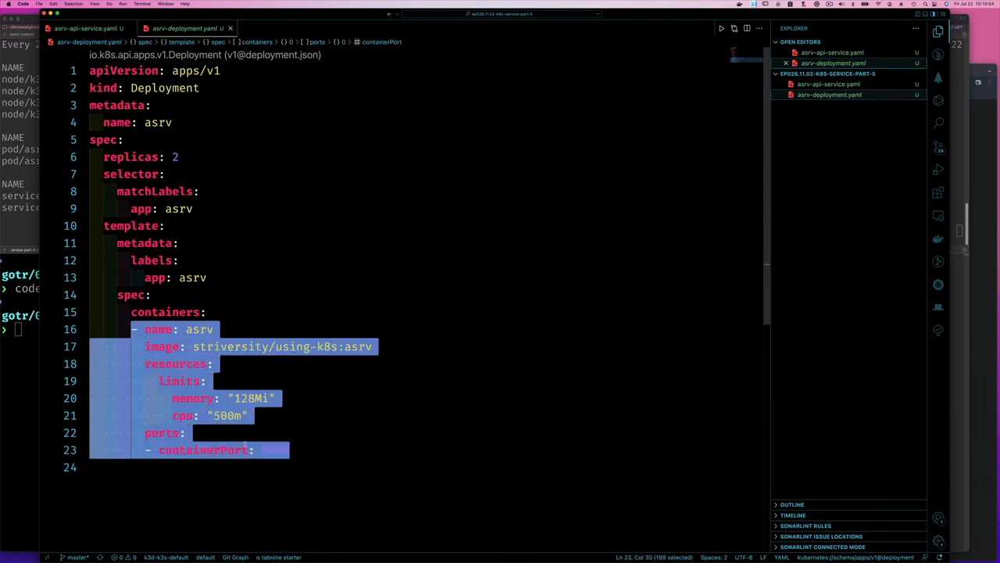
type("8080")
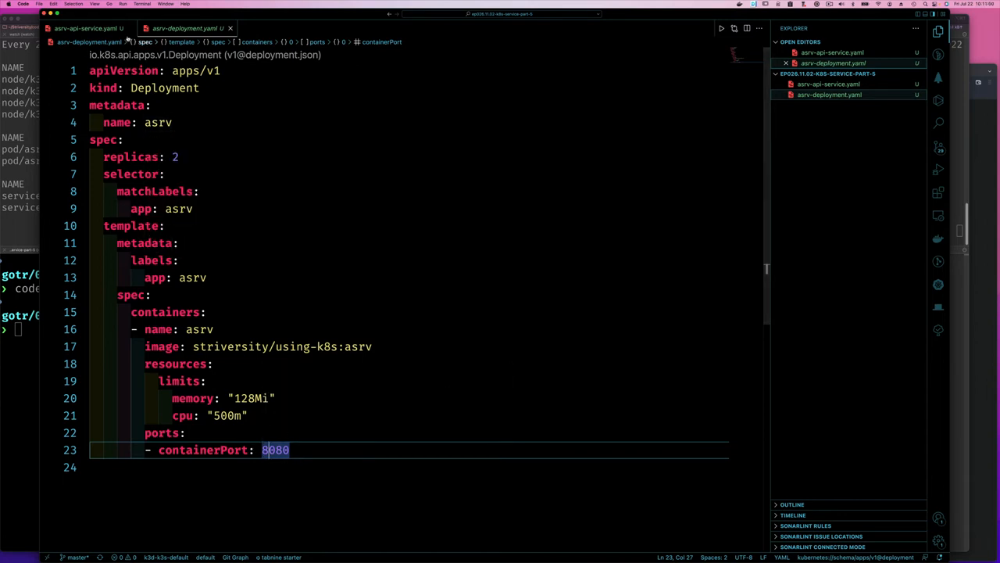
left_click(85, 28)
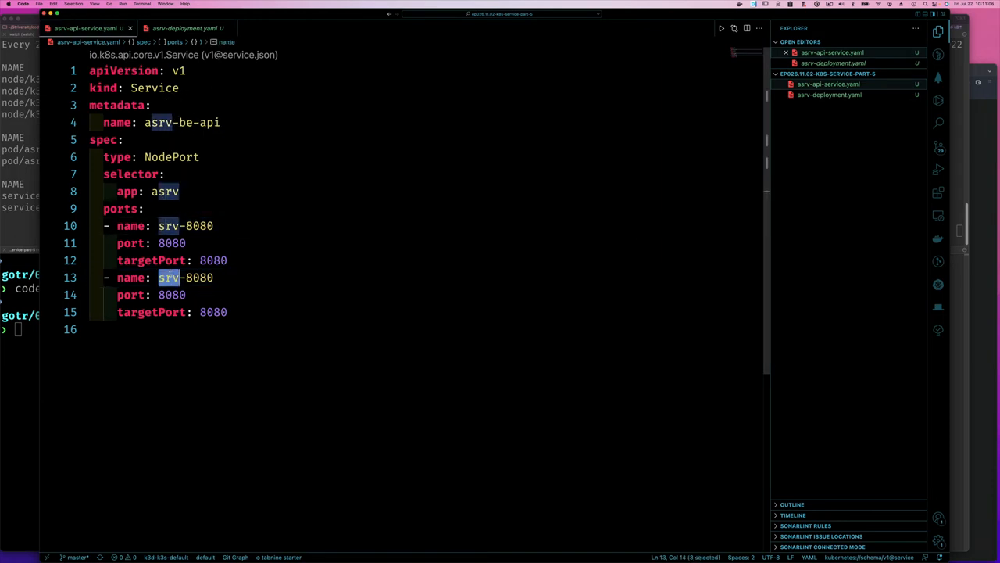
Step: Turn the second port into nginx-443 (8443 to 443), then select it for removal
type("nginx")
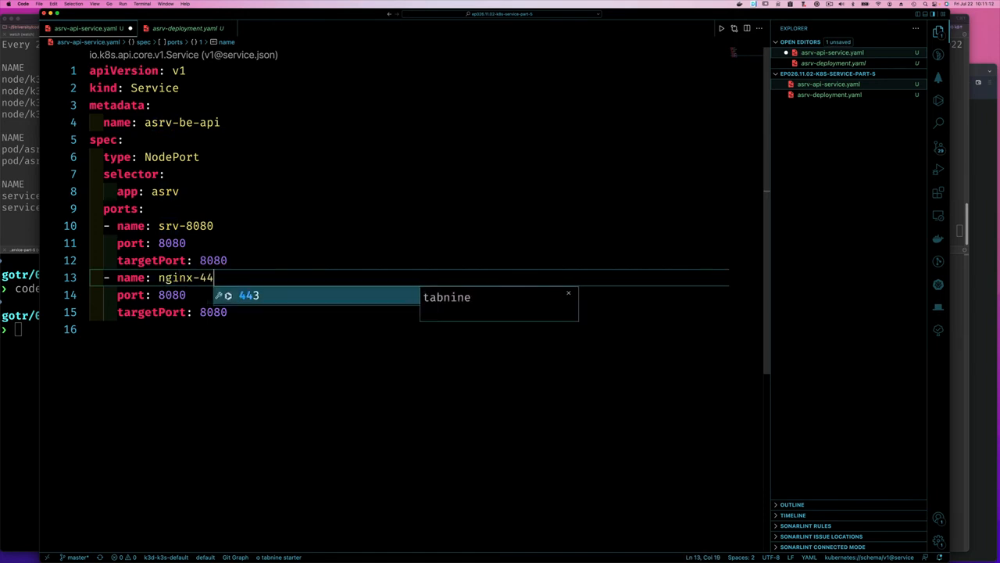
type("3")
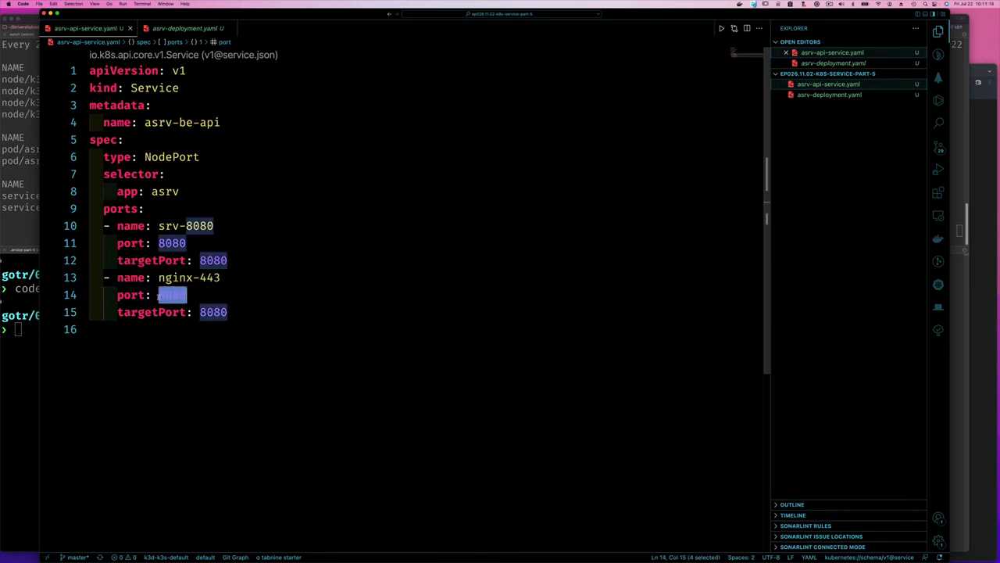
type("8443")
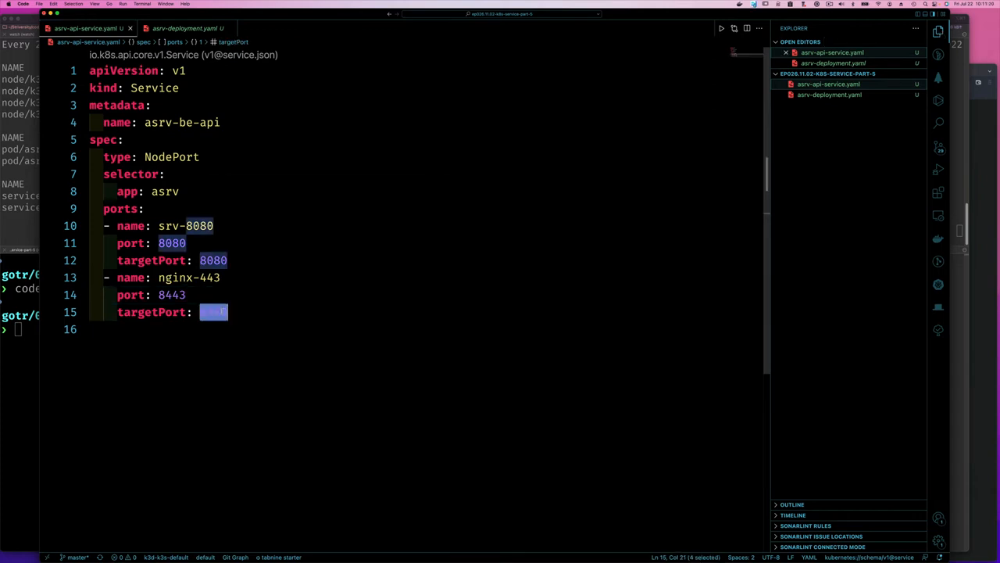
type("44")
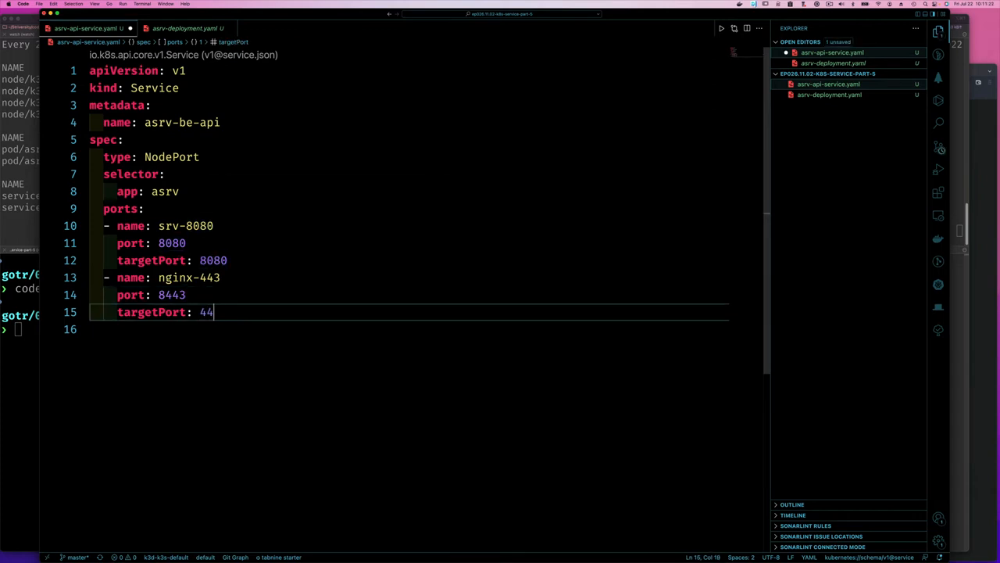
type("3")
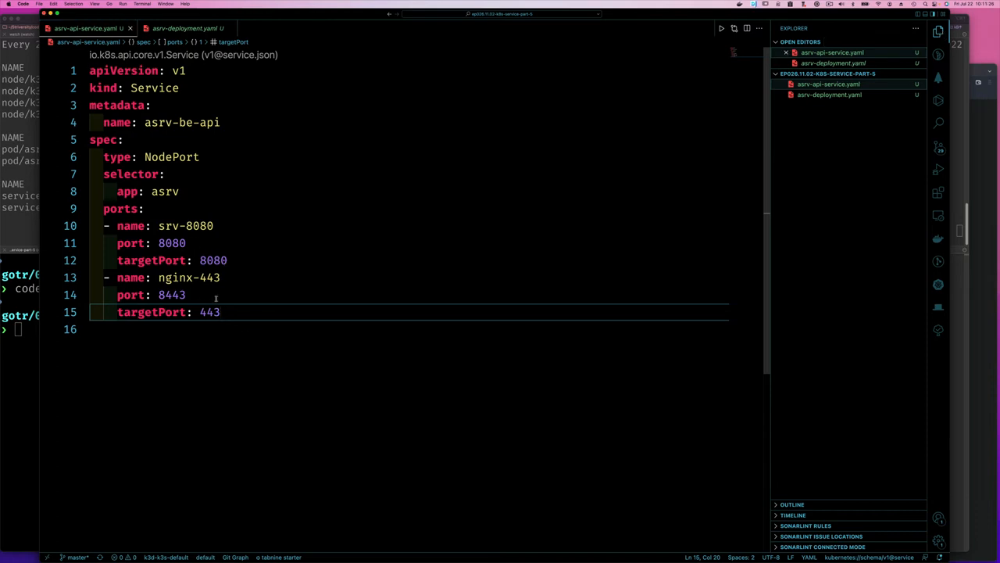
double_click(188, 278)
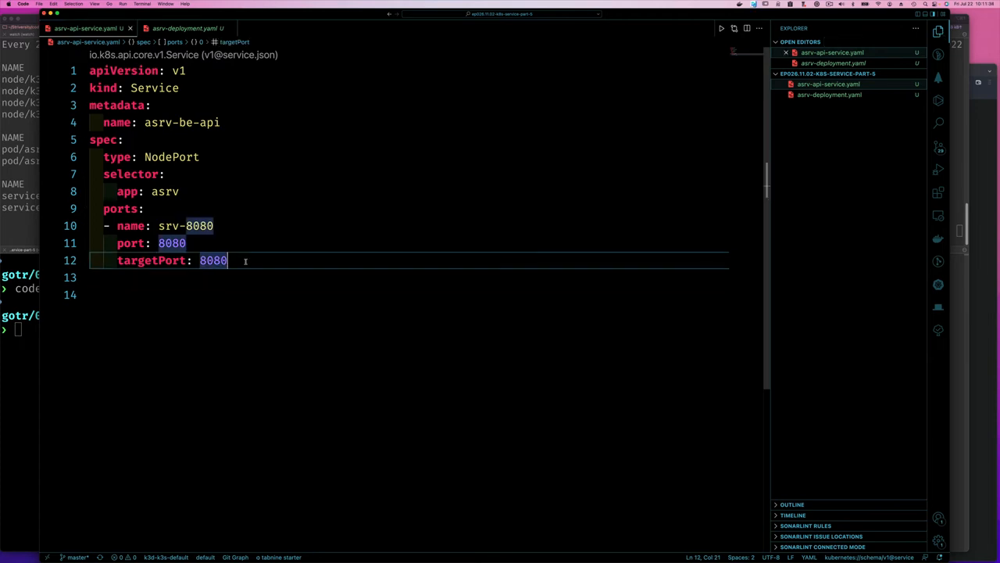
Step: Add 'nodePort: 31080' under the srv-8080 port's targetPort
key("enter")
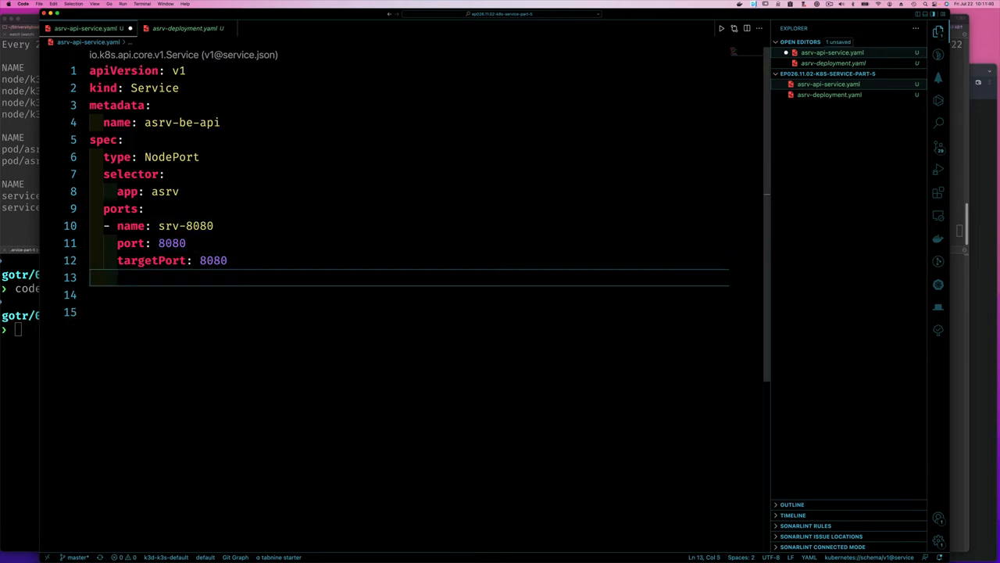
type("nodePort")
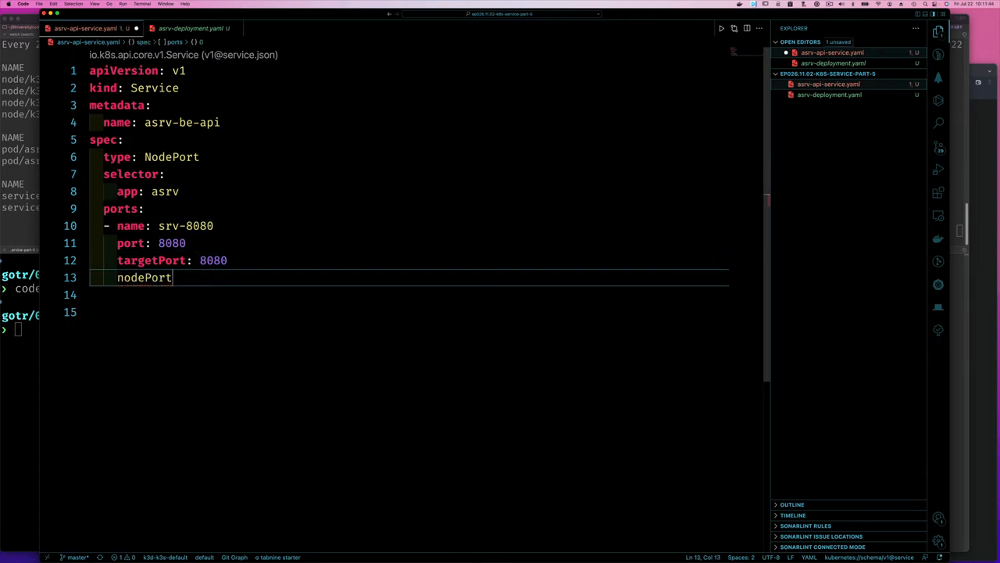
type(":")
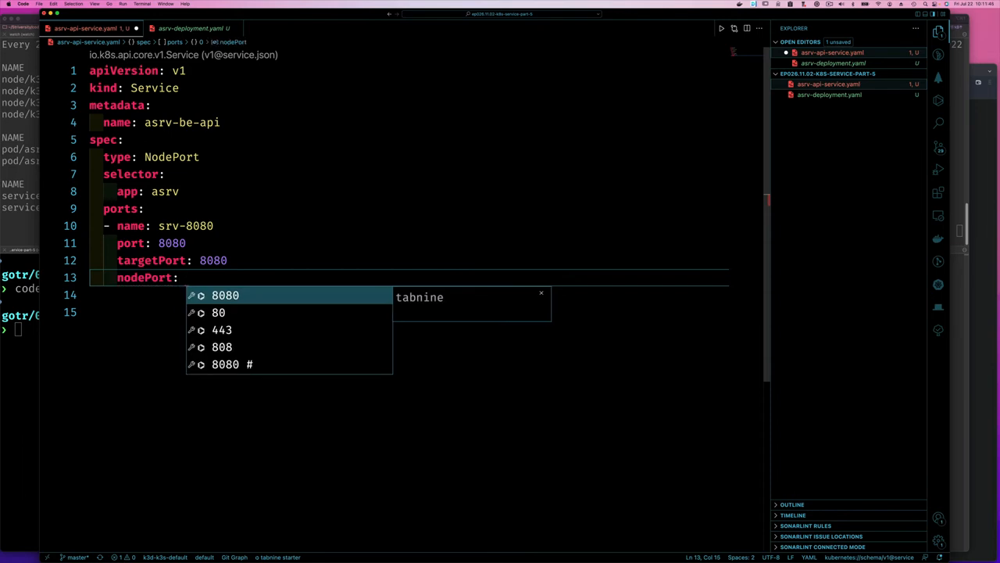
type("31080")
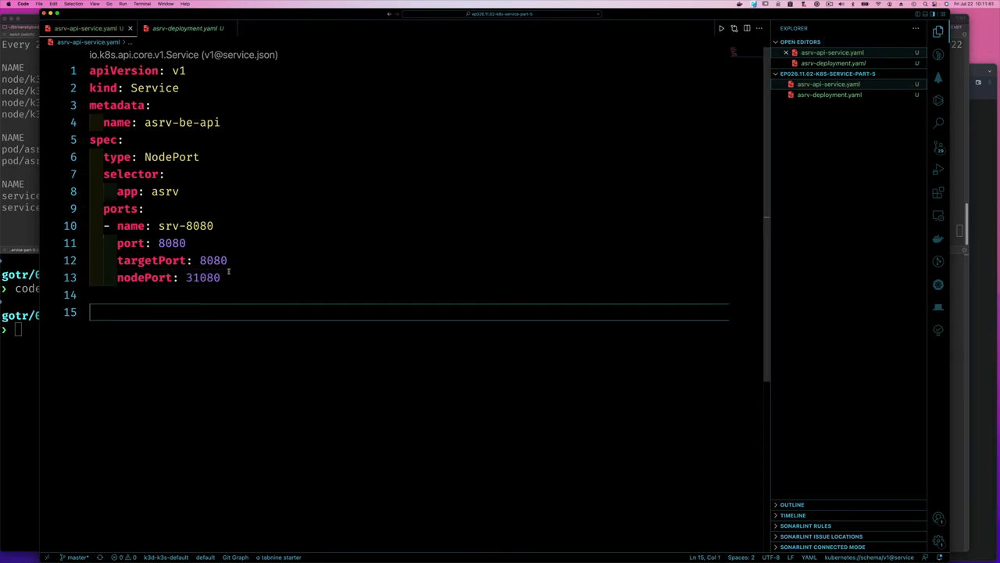
left_click_drag(117, 226, 220, 277)
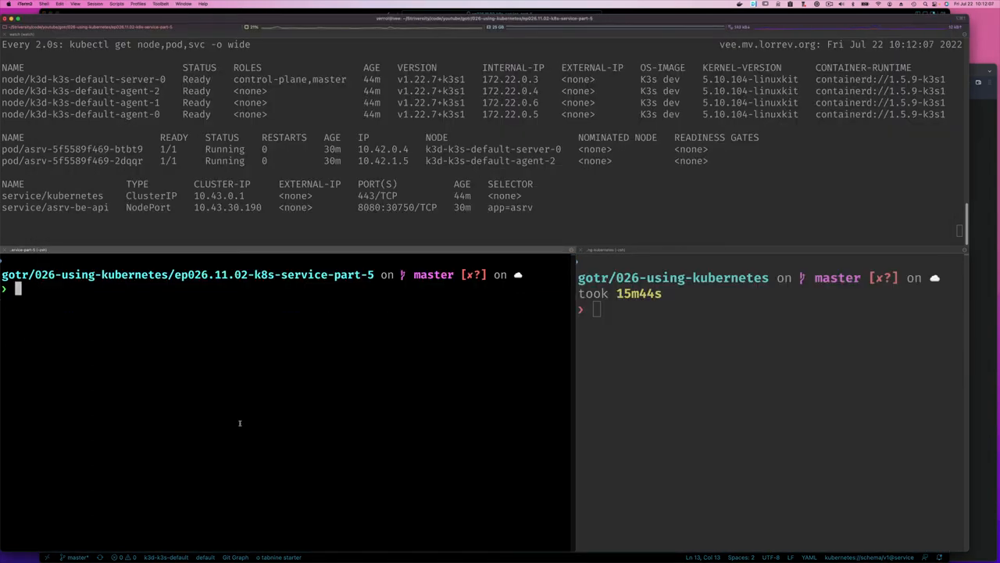
Step: Run 'kubectl apply -f .' to update the service to 8080:31080
type("kubectl")
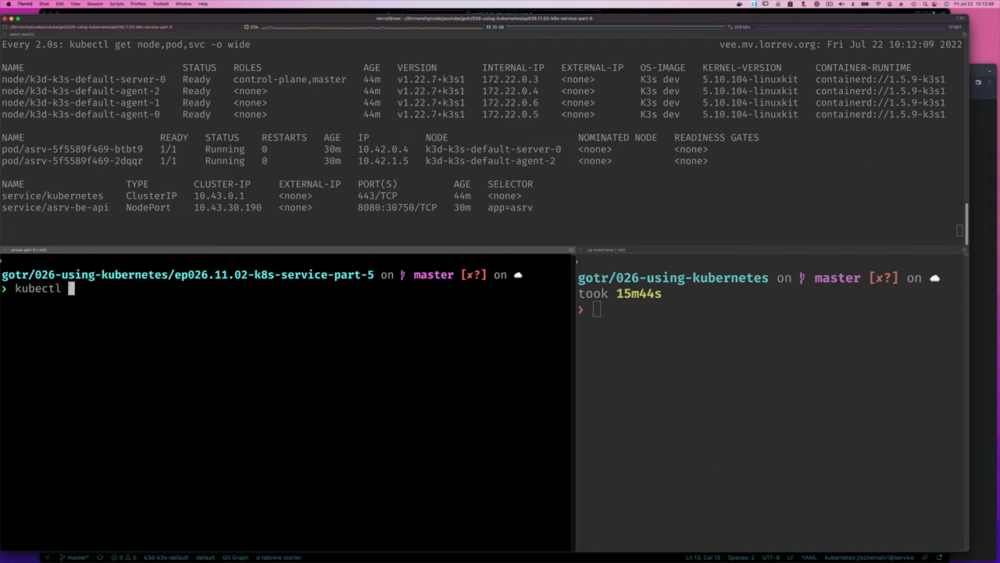
type("apply -f .")
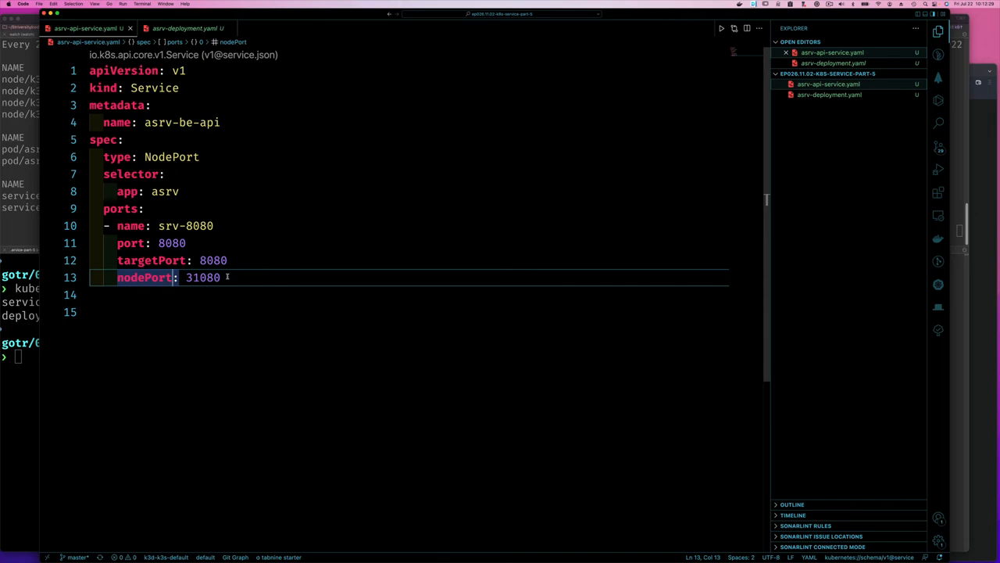
mouse_move(144, 277)
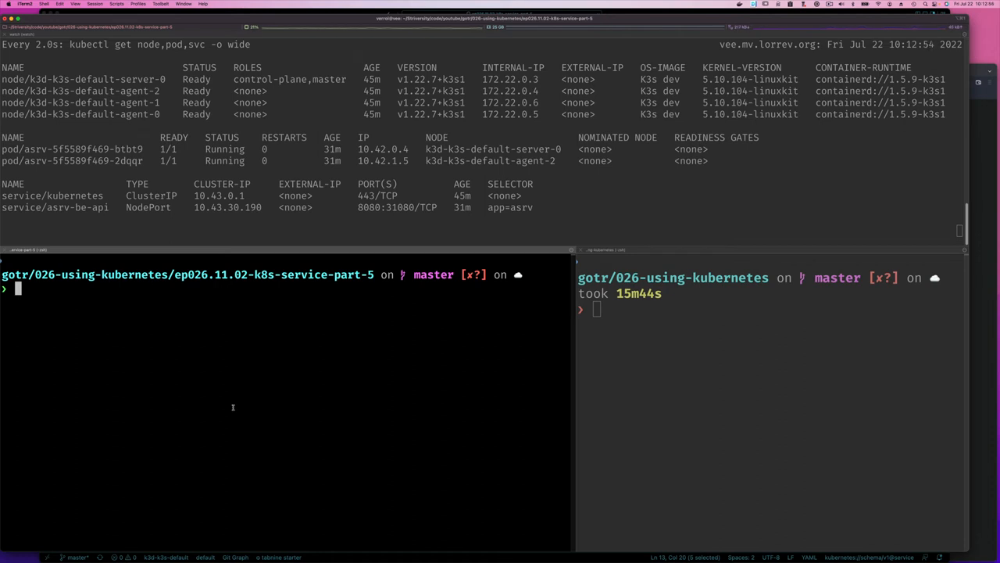
Step: Delete the old k3d cluster and start typing the new cluster create command
type("k3d clus")
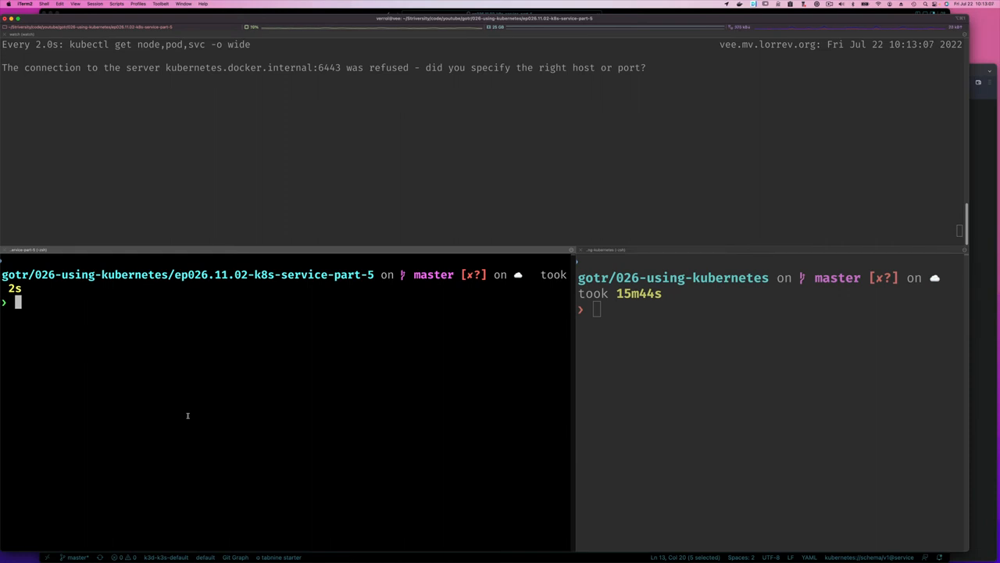
type("k3d")
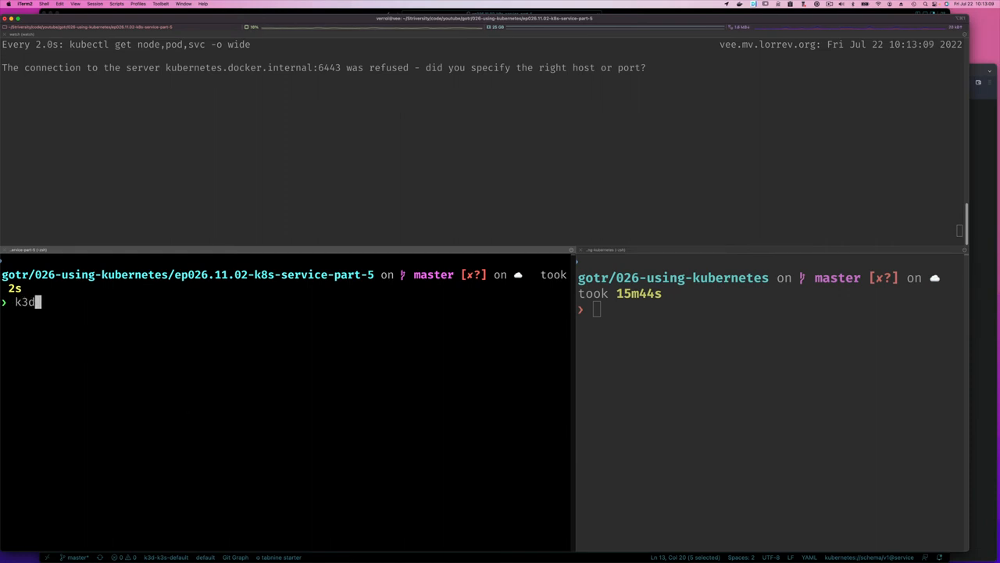
type("clsute")
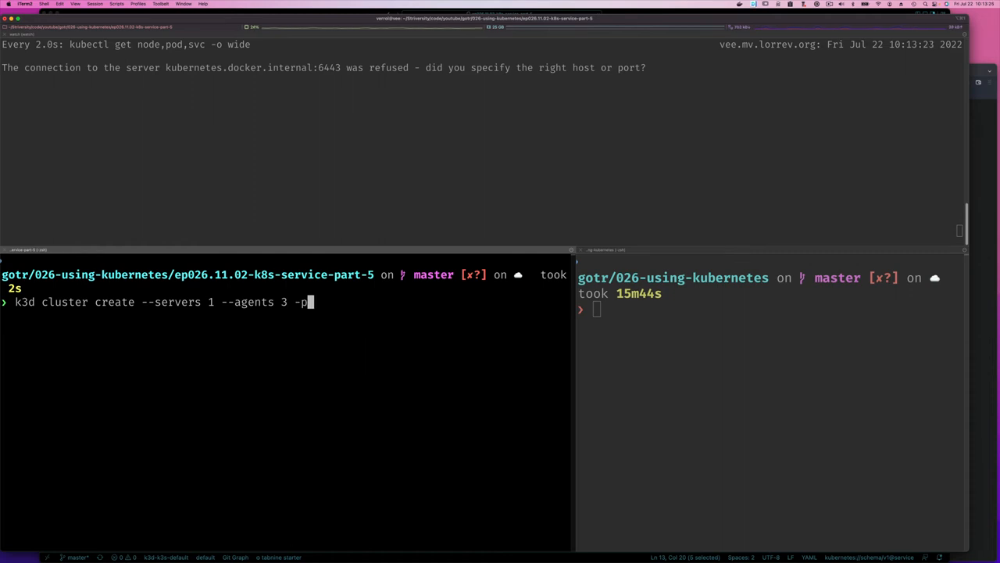
Step: Add port mapping "1080:31080@server:0" and highlight its host port, nodePort and server filter
type("\"1080:31080@server:0\"")
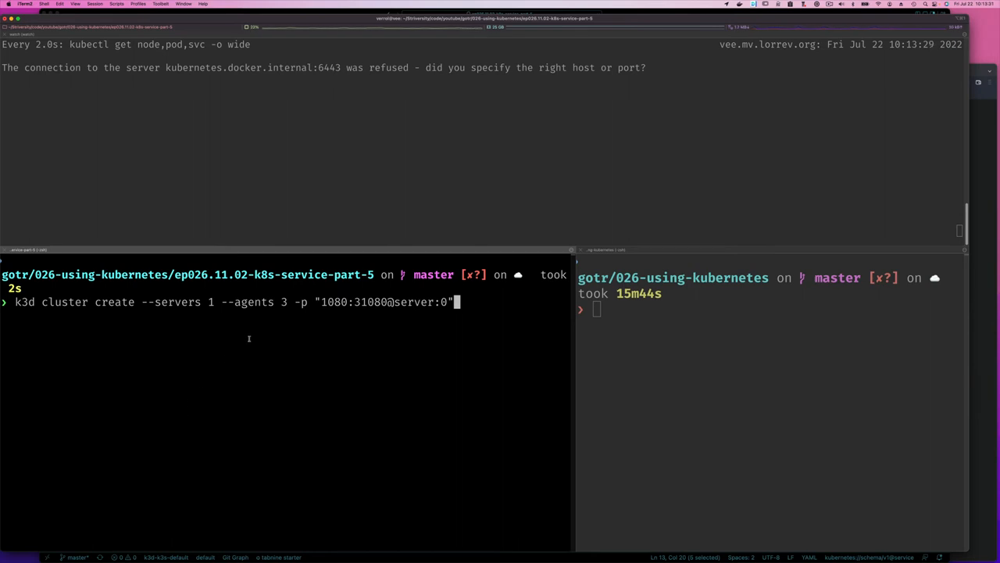
double_click(331, 301)
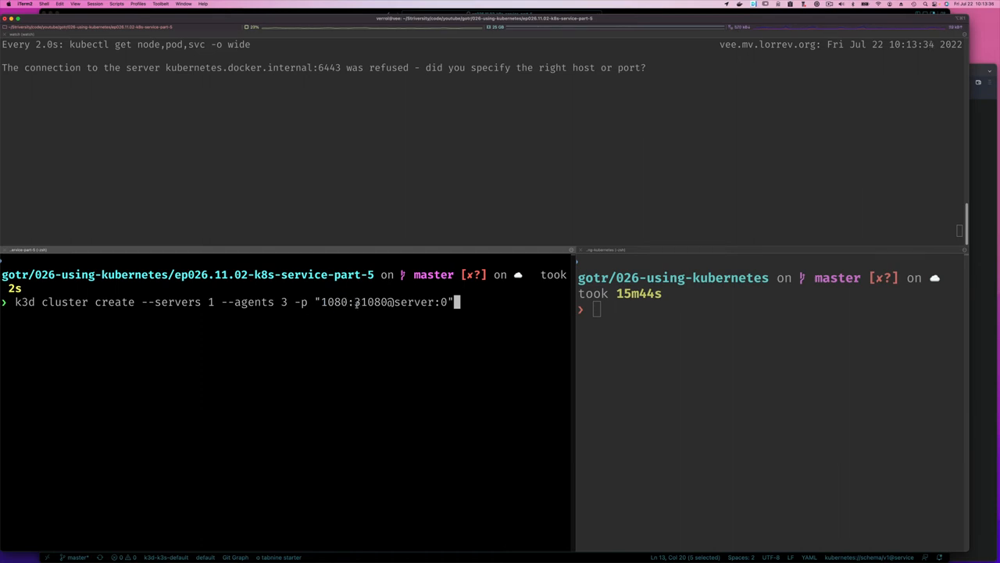
double_click(370, 302)
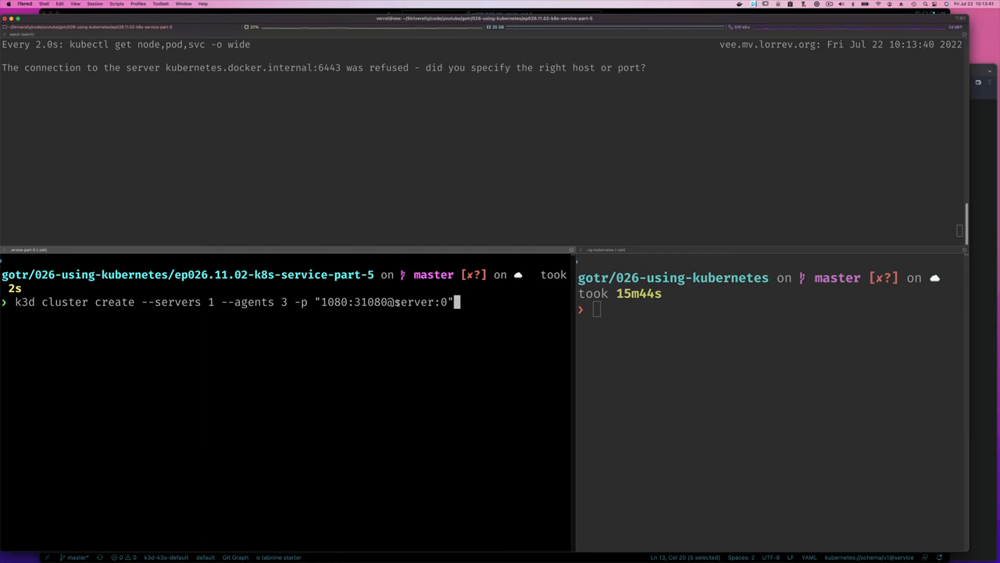
double_click(421, 302)
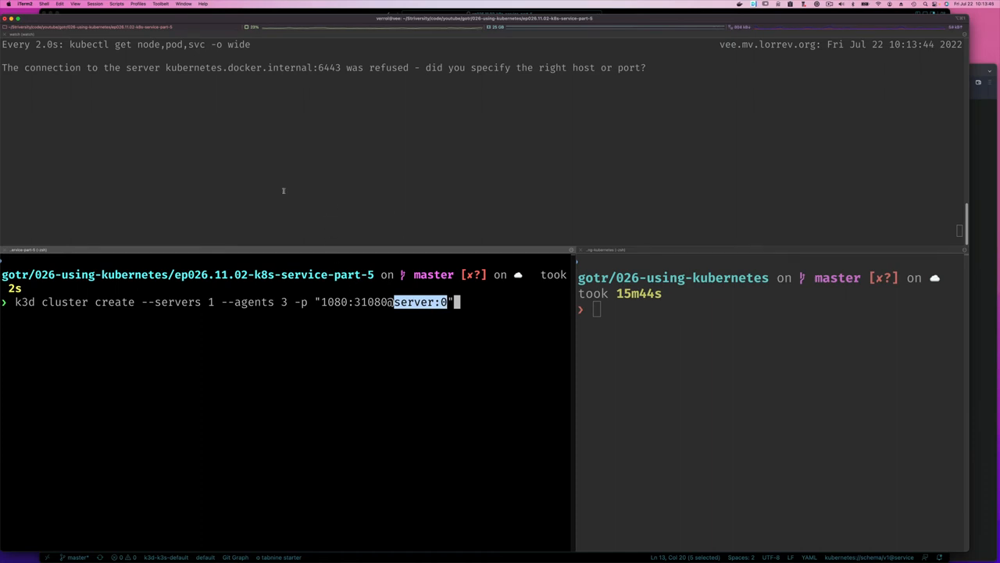
mouse_move(419, 293)
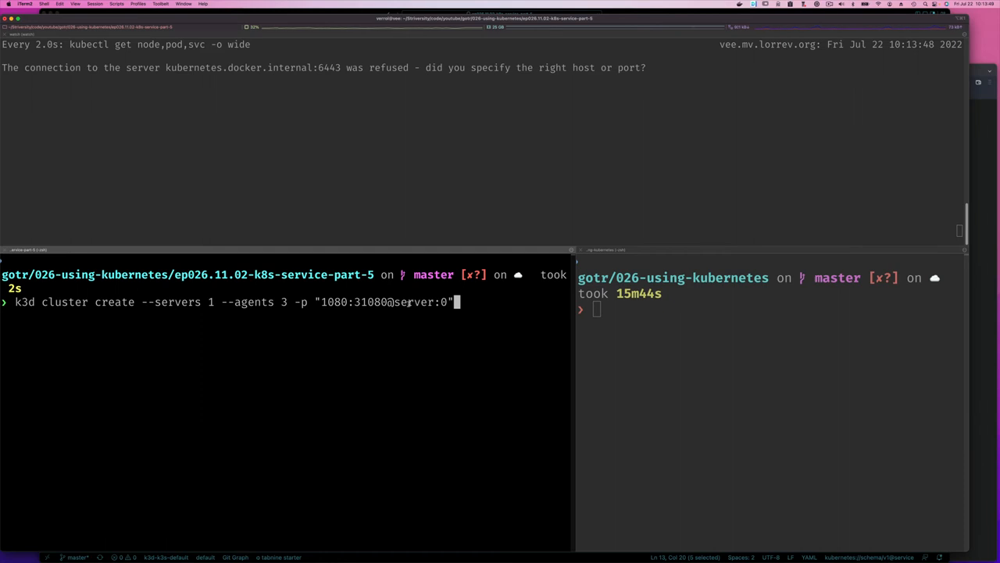
double_click(414, 302)
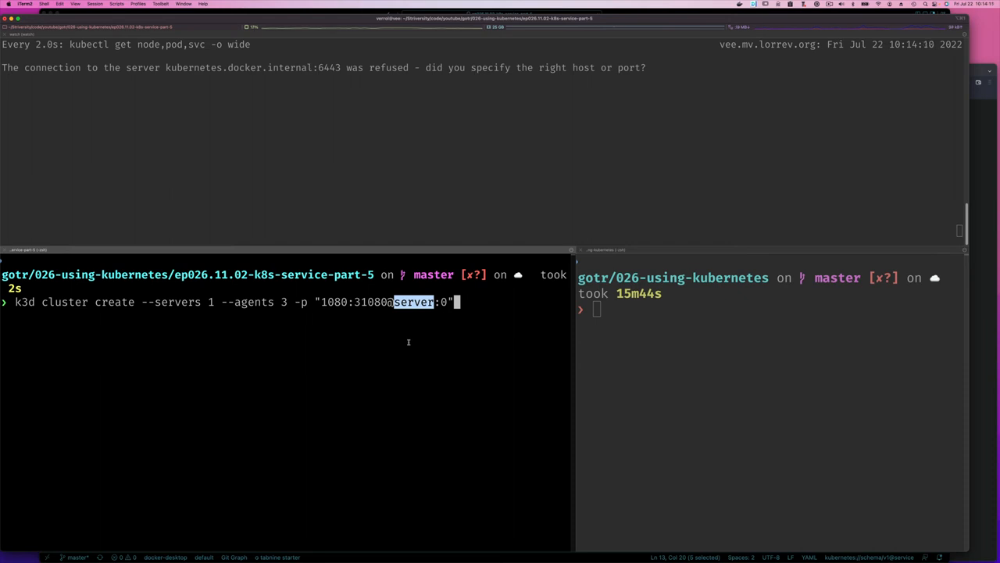
mouse_move(632, 383)
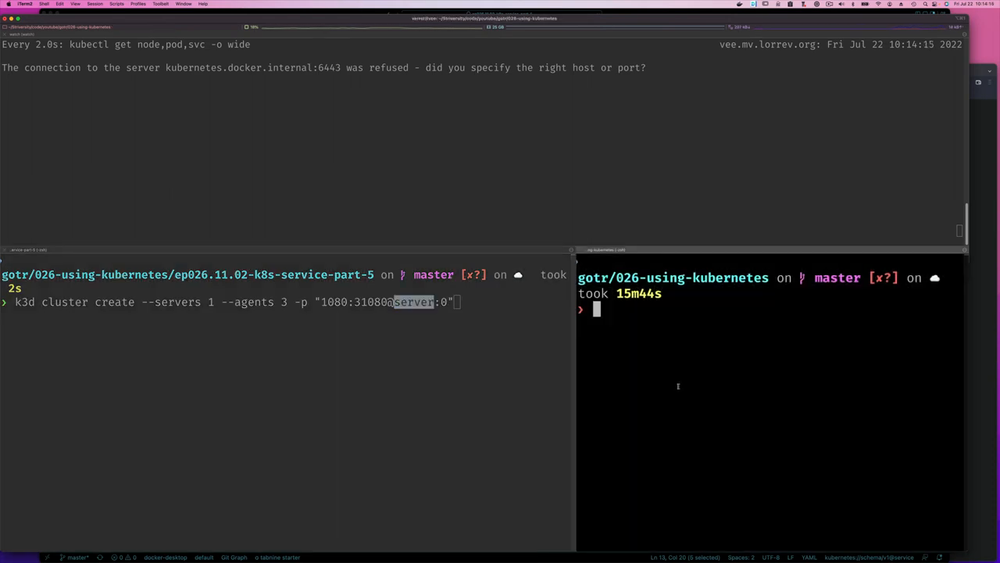
Step: Create the cluster and start a 'while true; do http localhost:30750; sleep .2; done' loop
type("w")
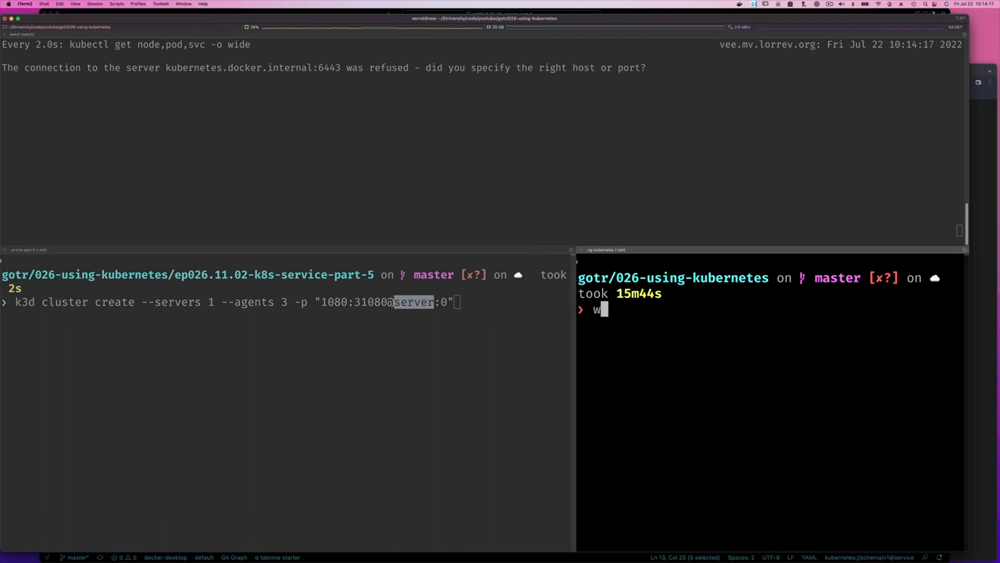
type("hile true; do http localhost:30750; sleep .2; done")
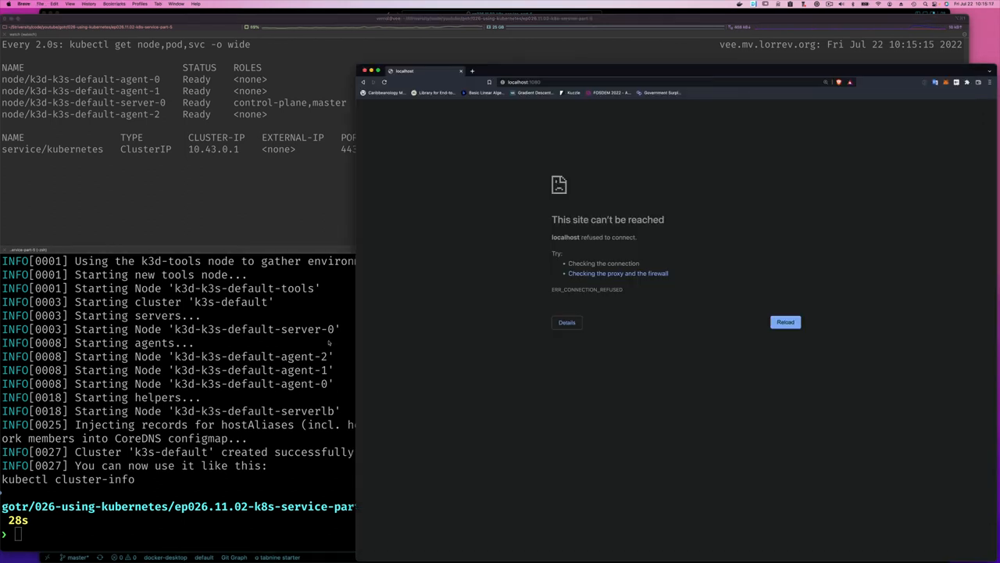
Step: Reload localhost:1080 in Brave to get an empty response instead of refusal
left_click(785, 321)
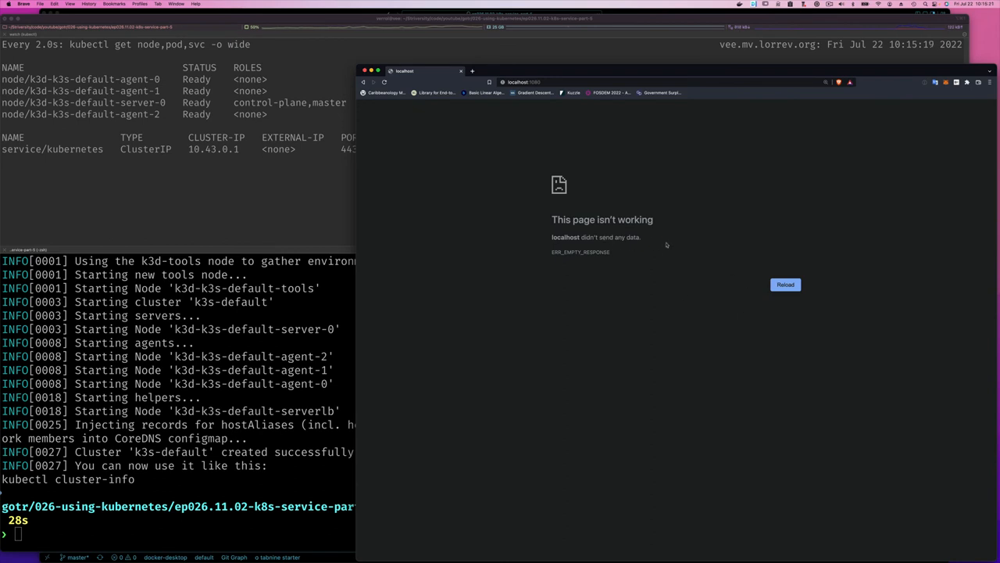
mouse_move(583, 287)
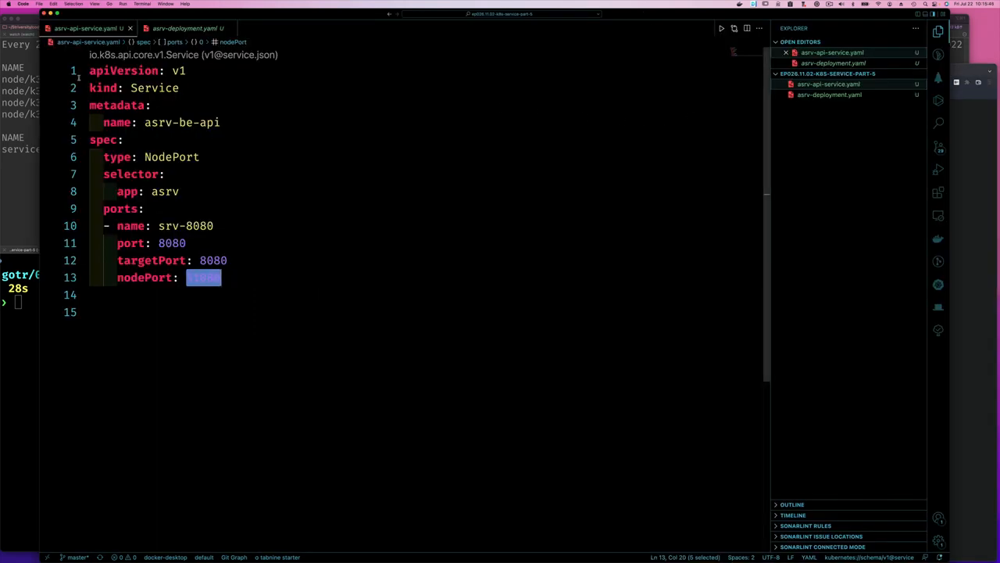
Step: In the terminal, import the image with k3d and apply the manifests to the new cluster
left_click(186, 28)
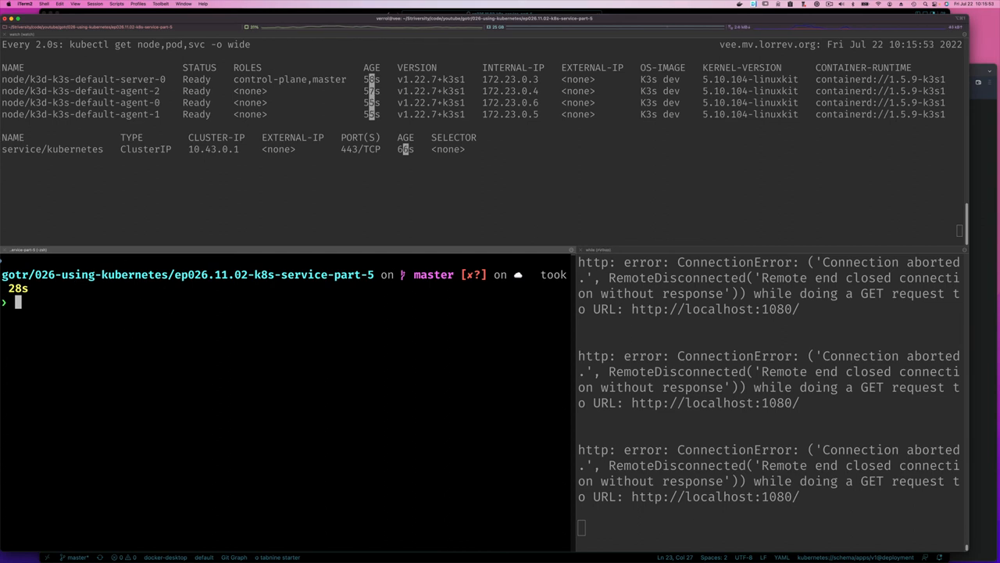
type("k3d i")
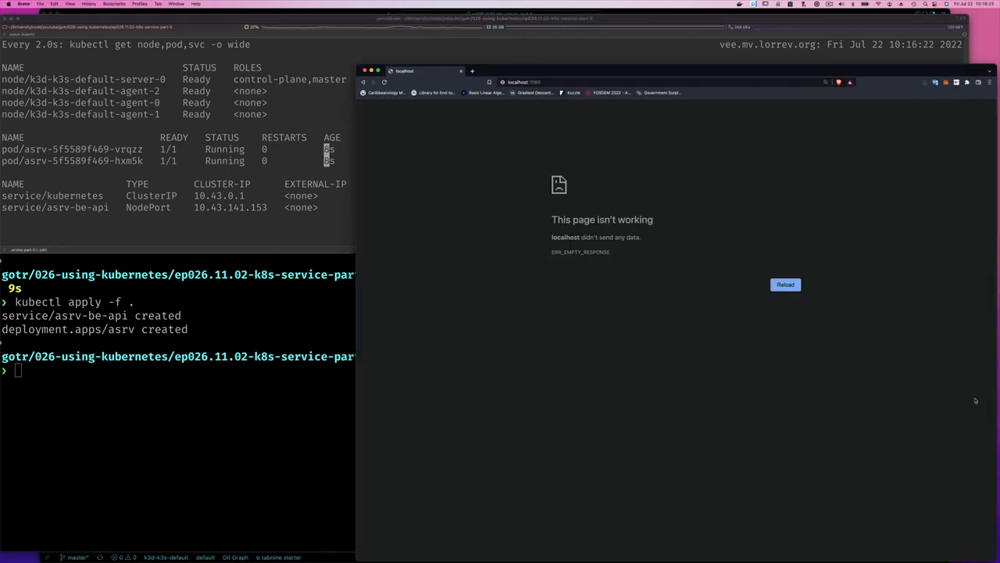
Step: Reload localhost:1080 in Brave to show the API server reply from pod asrv-5f5589f469-jzpzb
left_click(786, 284)
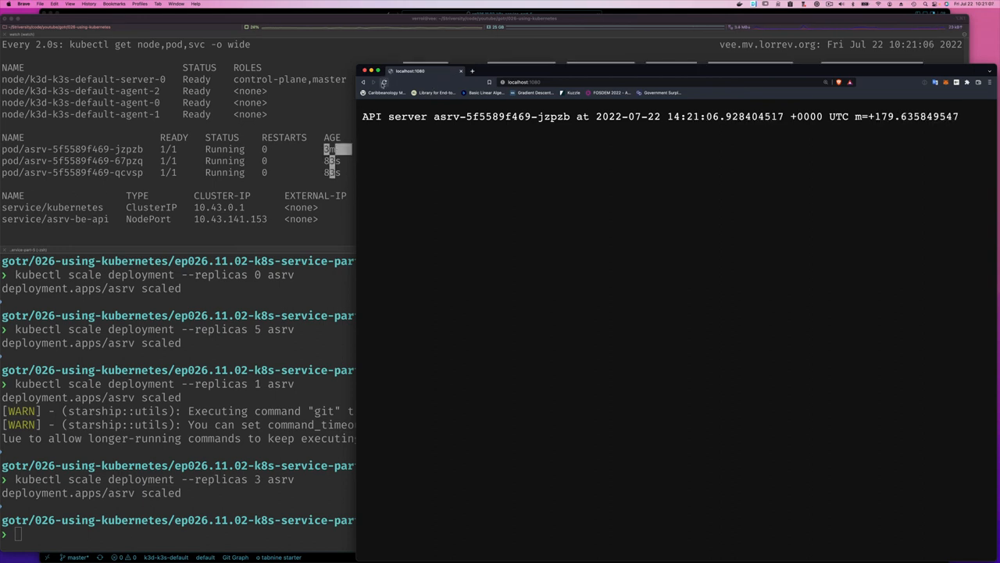
mouse_move(727, 409)
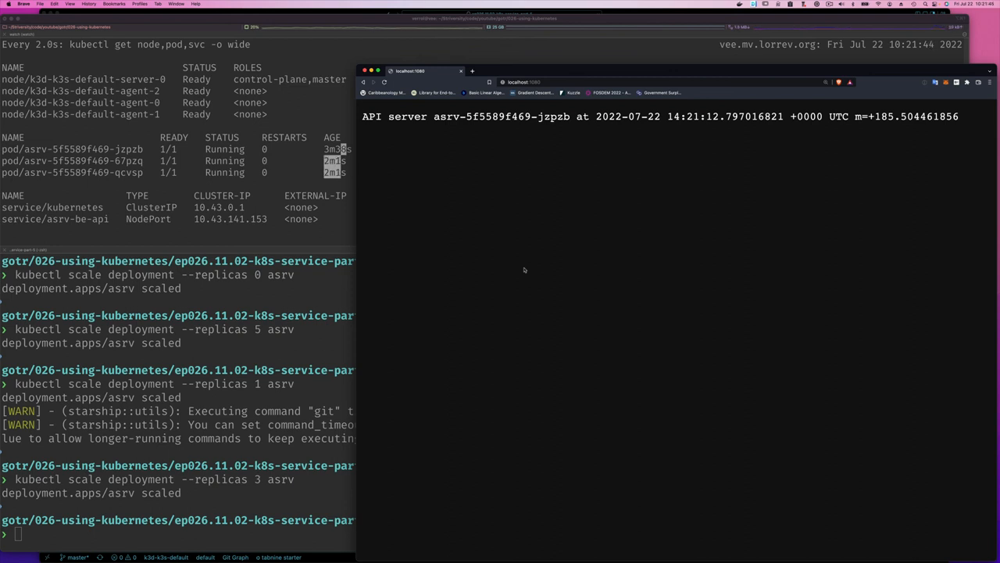
mouse_move(444, 145)
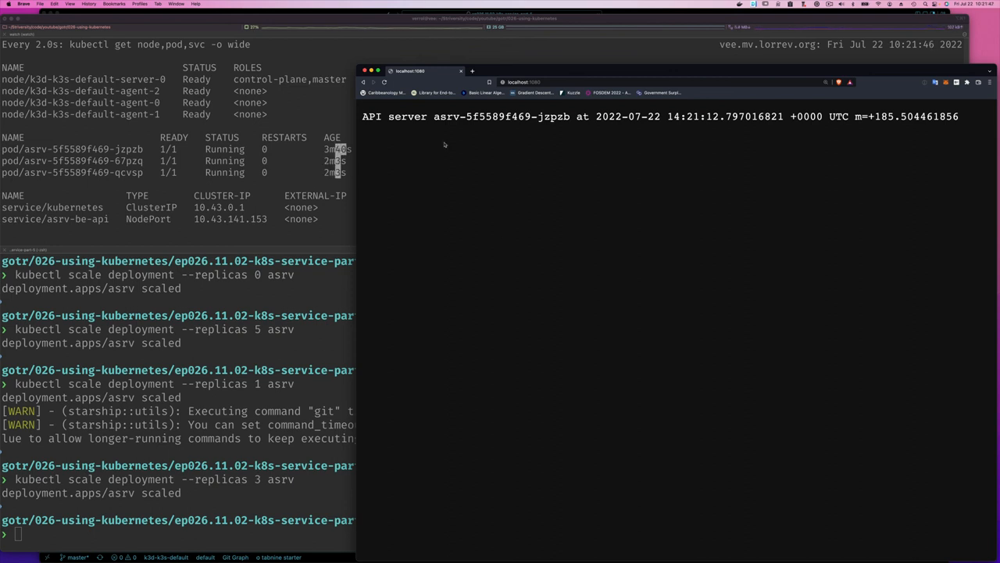